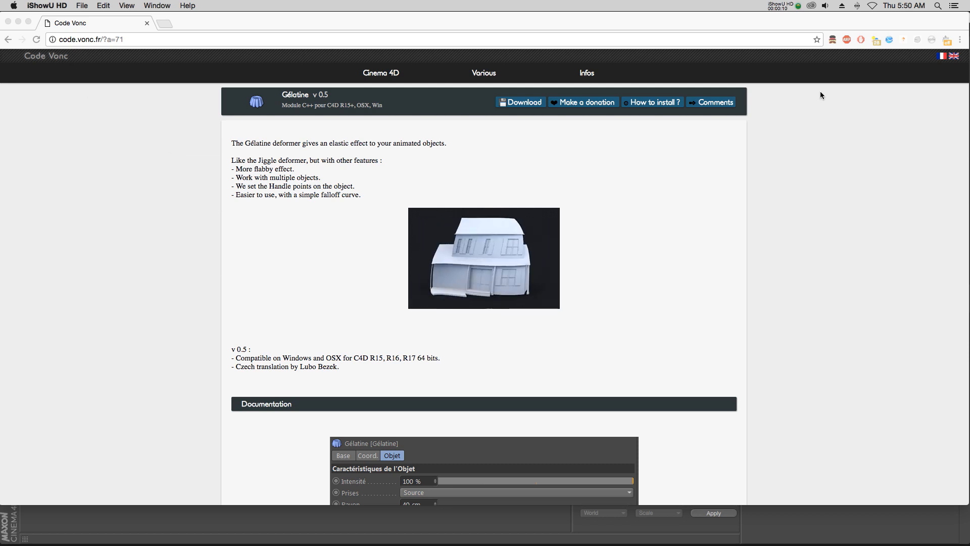
Browse the Gélatine plugin page, then rewind and play the cash register animation
{"action": "left_click", "coordinate": [586, 73]}
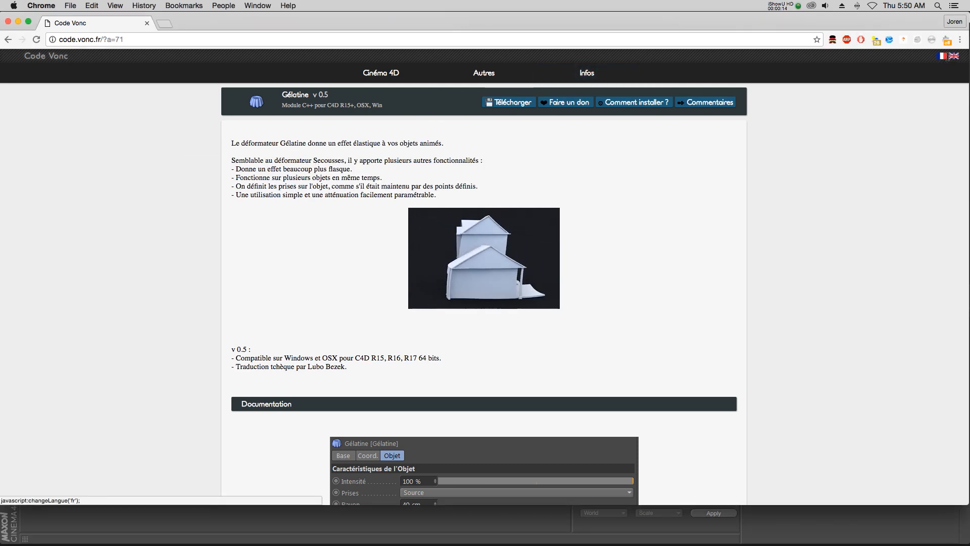
{"action": "left_click", "coordinate": [955, 57]}
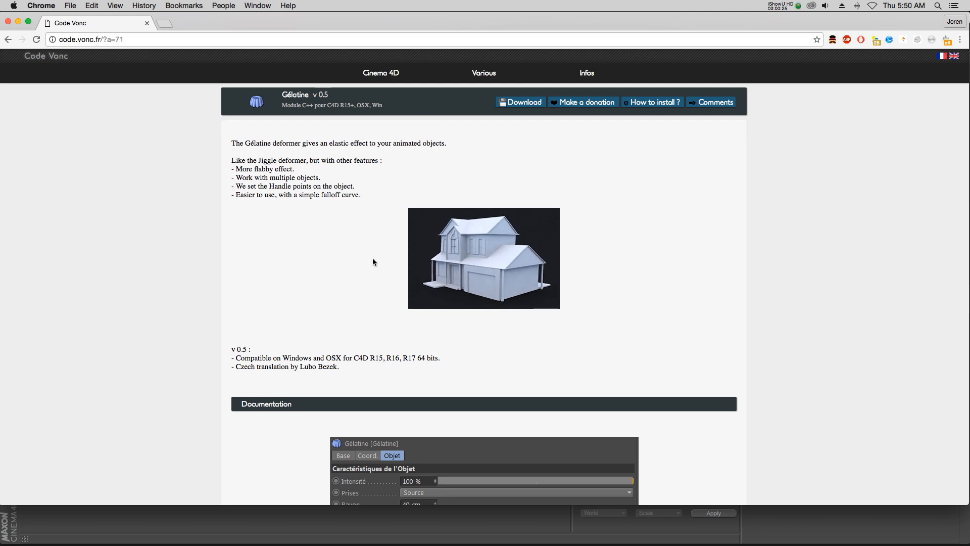
{"action": "mouse_move", "coordinate": [185, 260]}
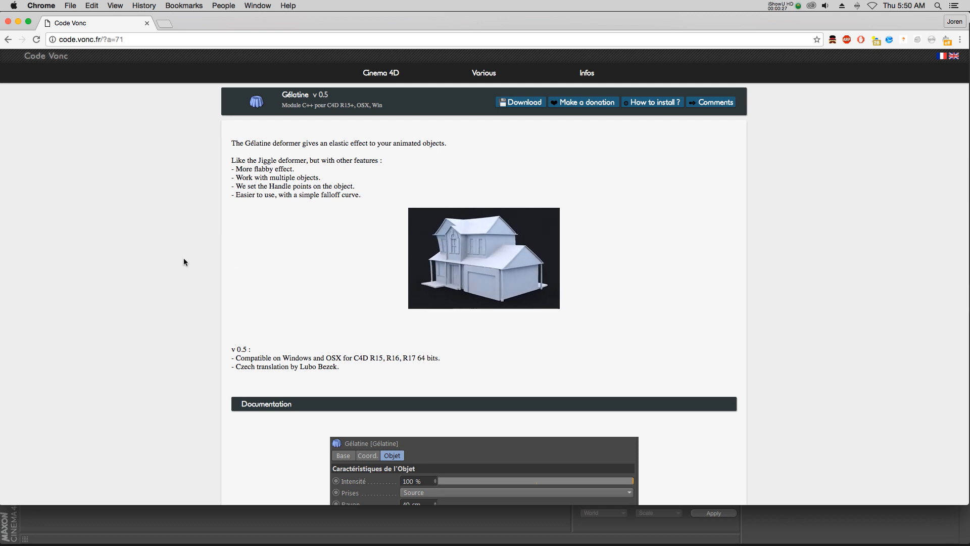
{"action": "scroll", "scroll_direction": "down", "scroll_amount": 3}
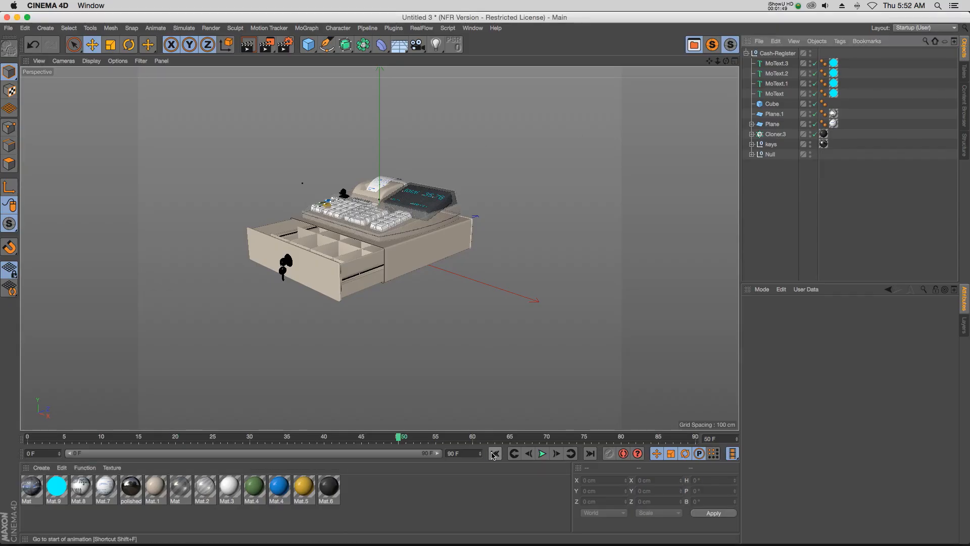
{"action": "left_click", "coordinate": [542, 453]}
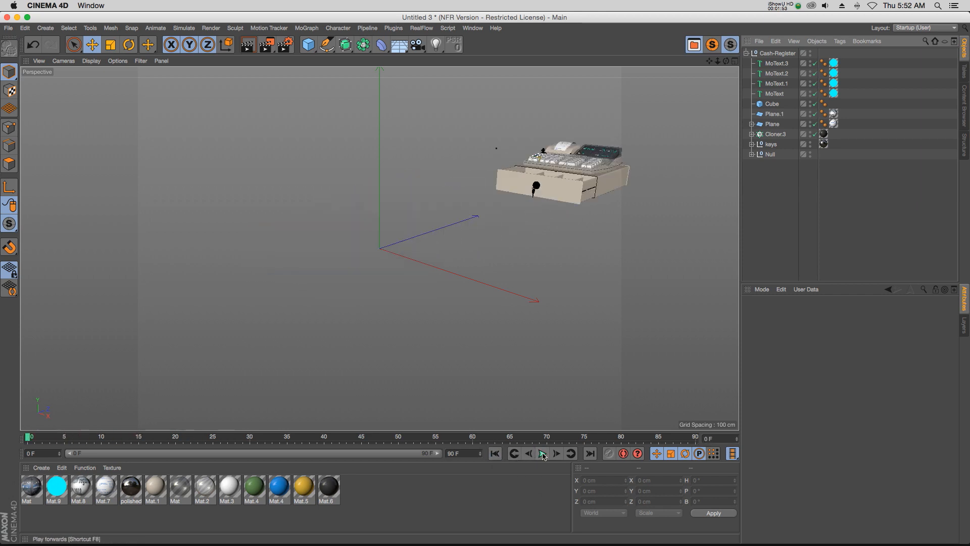
{"action": "left_click", "coordinate": [541, 452]}
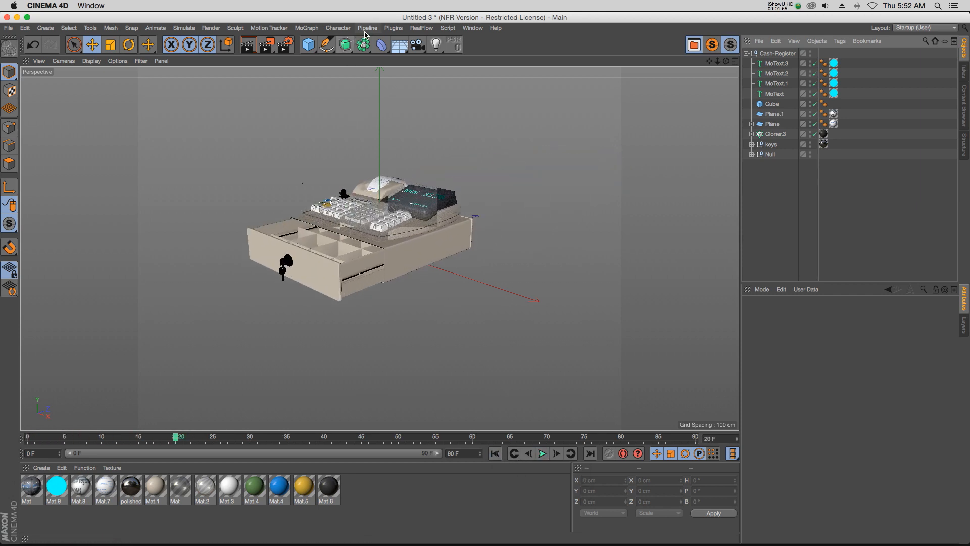
Add the Gélatine deformer from the Plugins menu after checking the deformer and character lists
{"action": "left_click", "coordinate": [382, 45]}
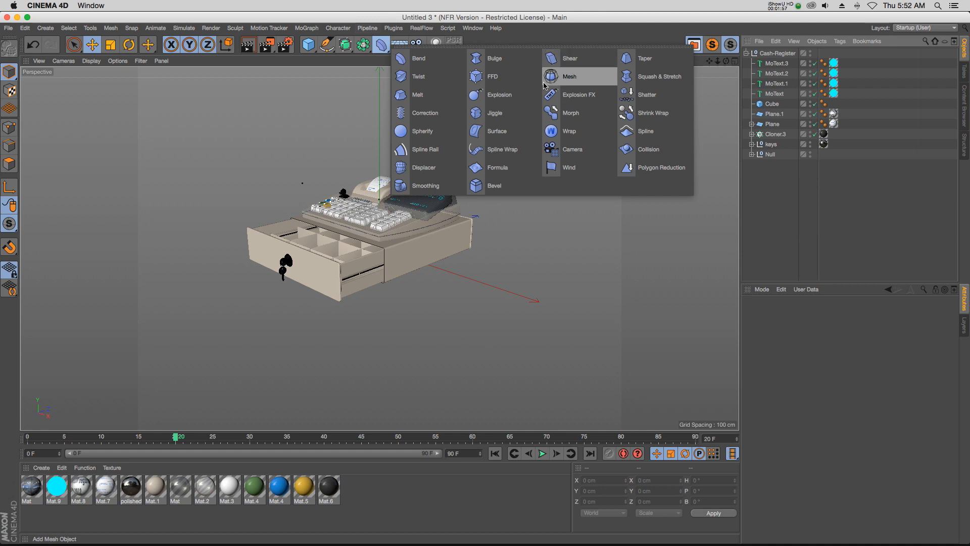
{"action": "left_click", "coordinate": [772, 53]}
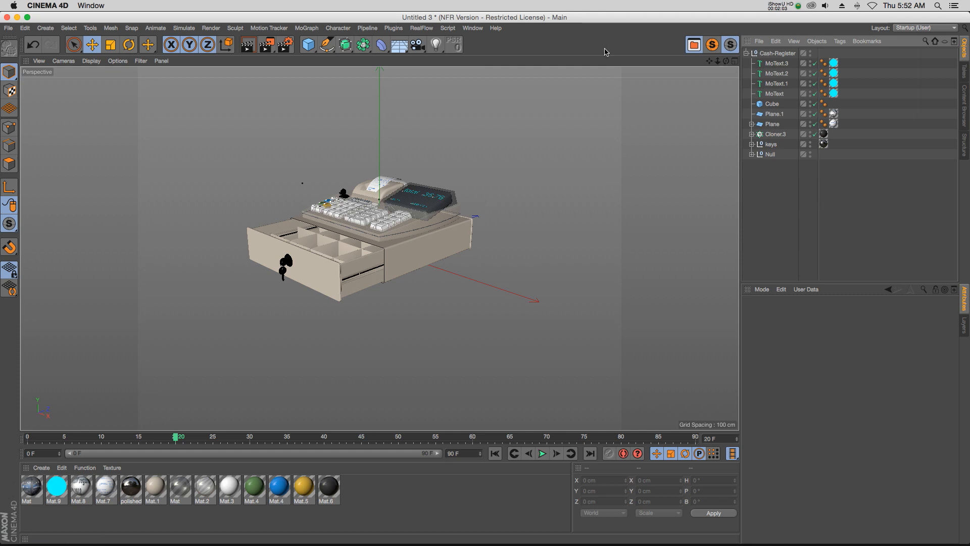
{"action": "left_click", "coordinate": [338, 27]}
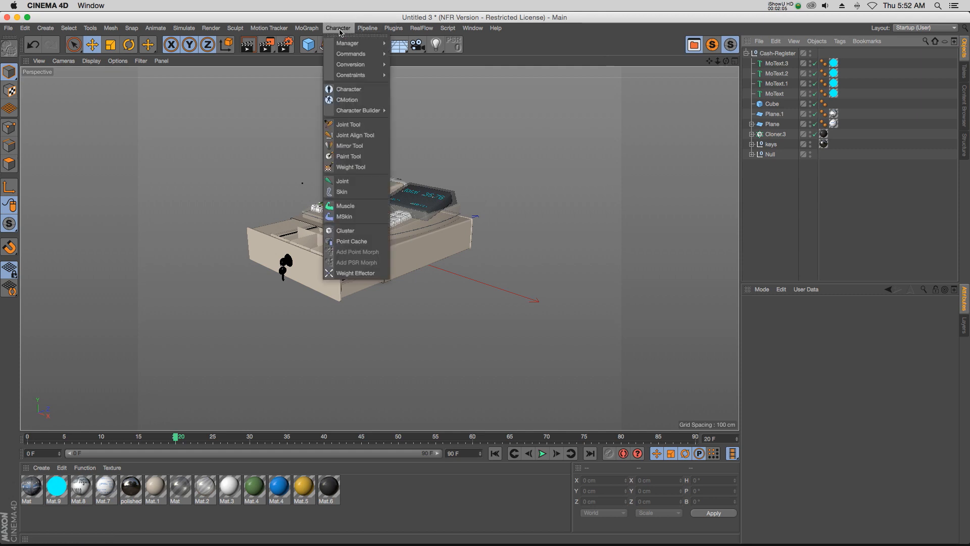
{"action": "left_click", "coordinate": [393, 28]}
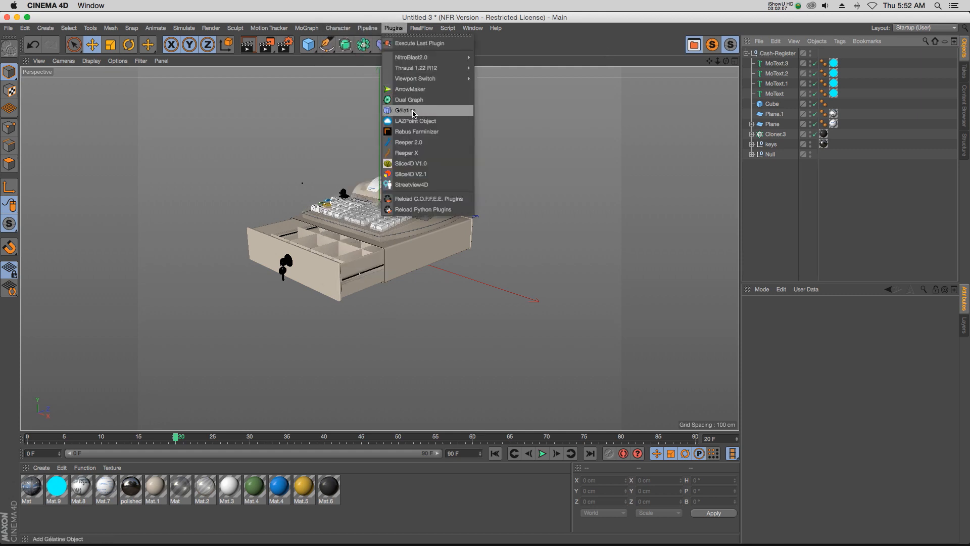
{"action": "left_click", "coordinate": [405, 110]}
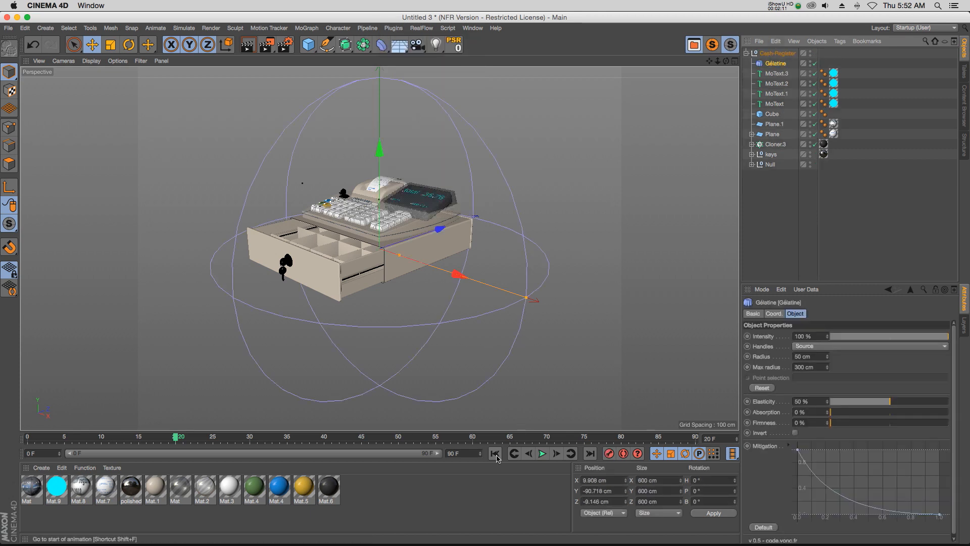
Rewind and replay the animation twice to test the elastic wobble
{"action": "left_click", "coordinate": [542, 453]}
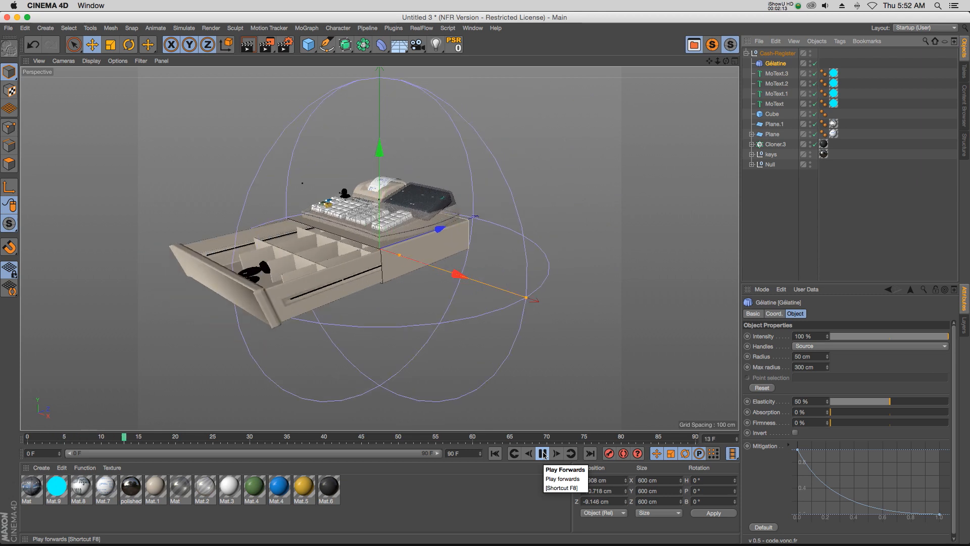
{"action": "left_click", "coordinate": [542, 453]}
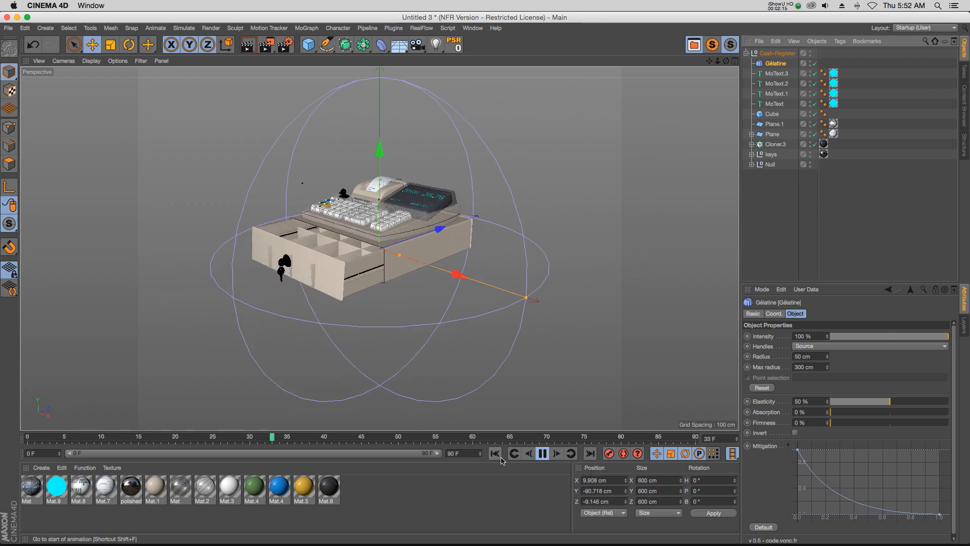
{"action": "left_click", "coordinate": [541, 453]}
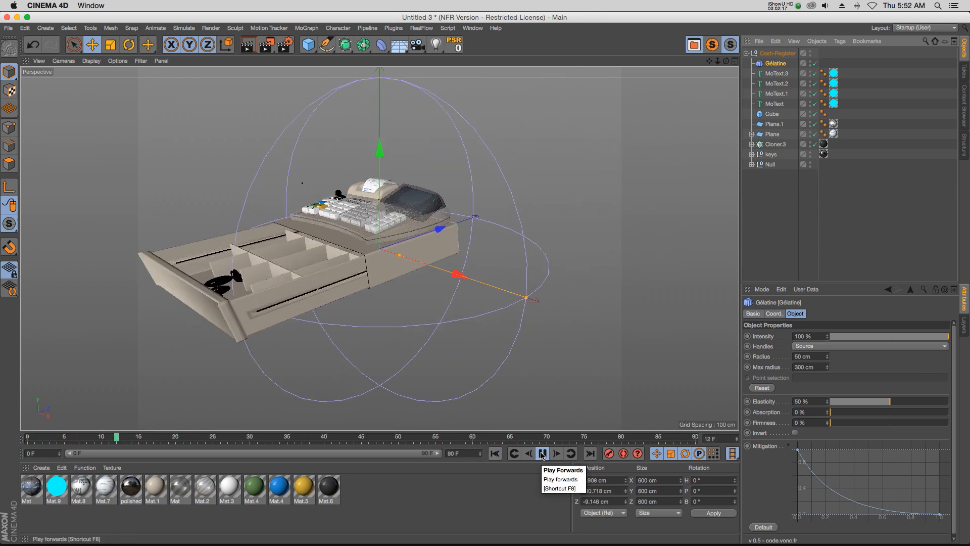
{"action": "left_click", "coordinate": [543, 453]}
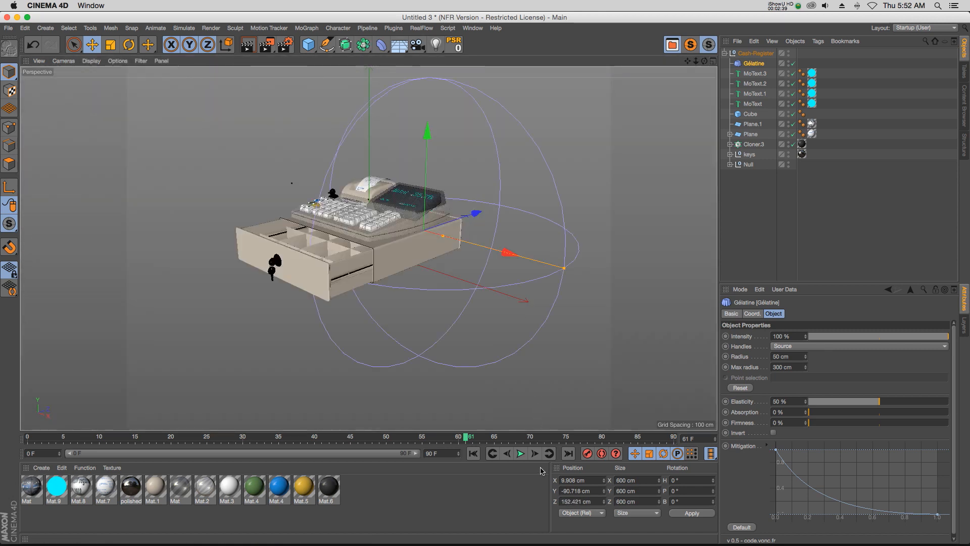
Play and stop the animation to preview the wobble with the deformer moved to about 187 cm in Z
{"action": "left_click", "coordinate": [521, 452]}
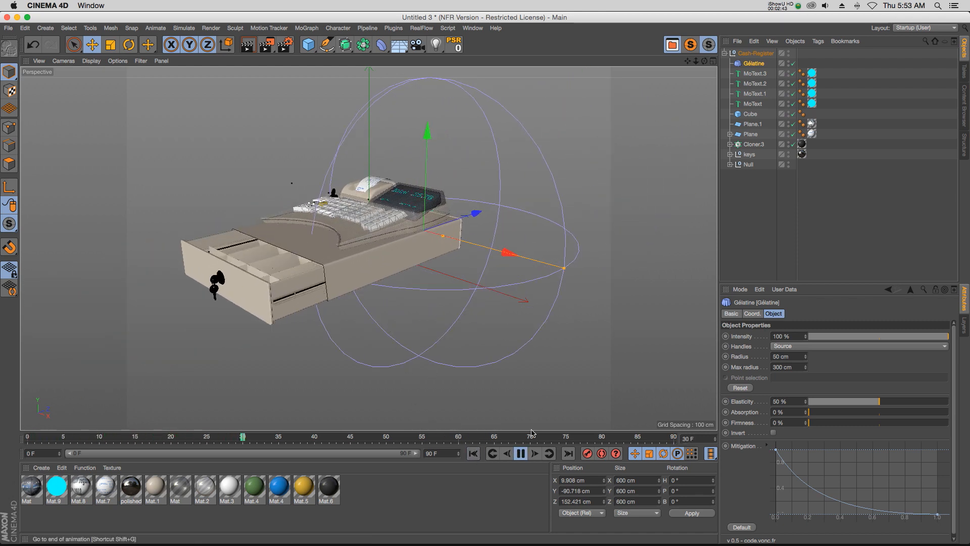
{"action": "left_click", "coordinate": [521, 453]}
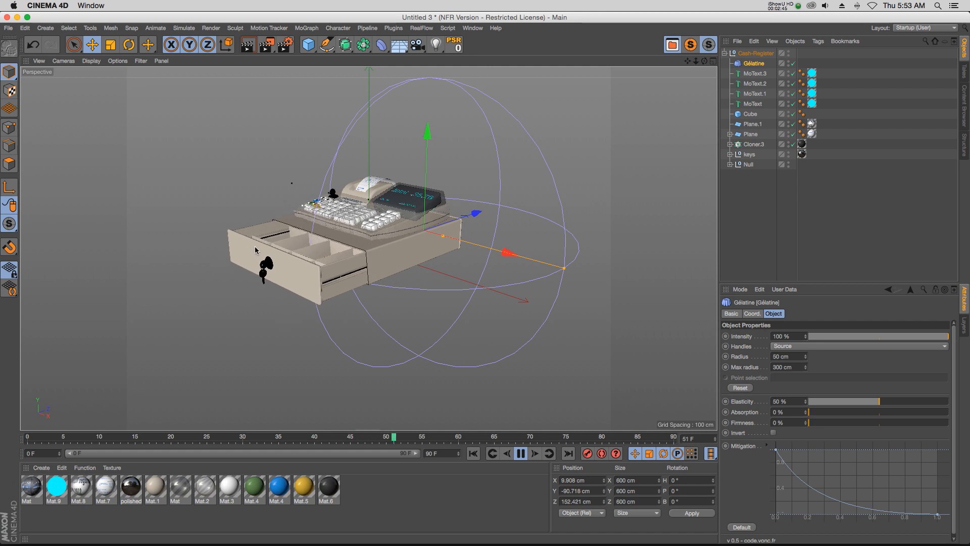
{"action": "left_click", "coordinate": [519, 452]}
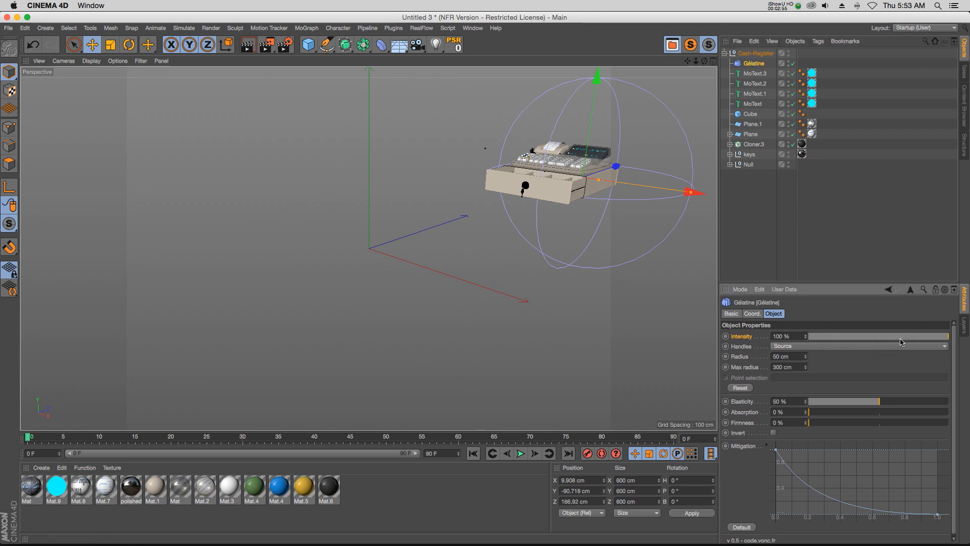
Replay the animation from frame 0 to watch the wobble at 42% intensity
{"action": "left_click", "coordinate": [521, 452]}
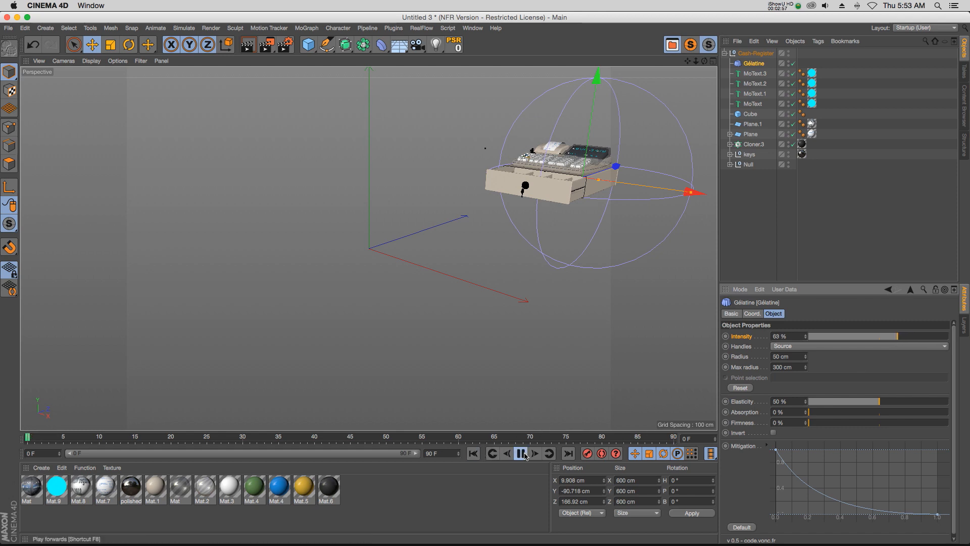
{"action": "left_click", "coordinate": [521, 453]}
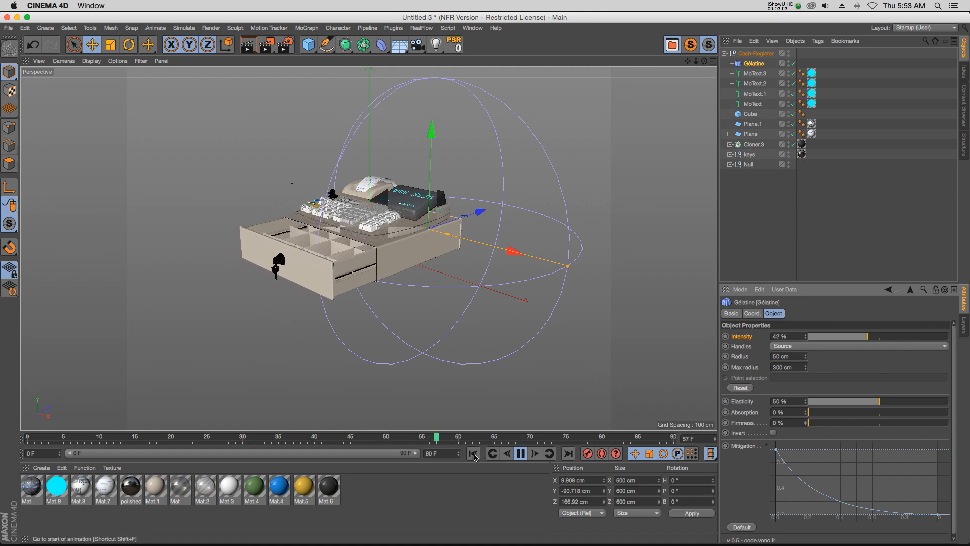
{"action": "left_click", "coordinate": [473, 453]}
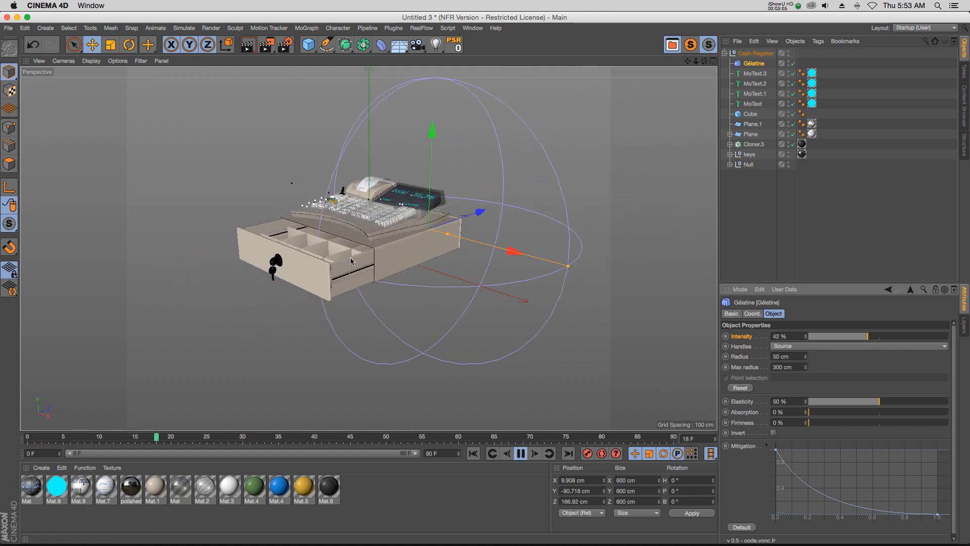
{"action": "left_click", "coordinate": [519, 452]}
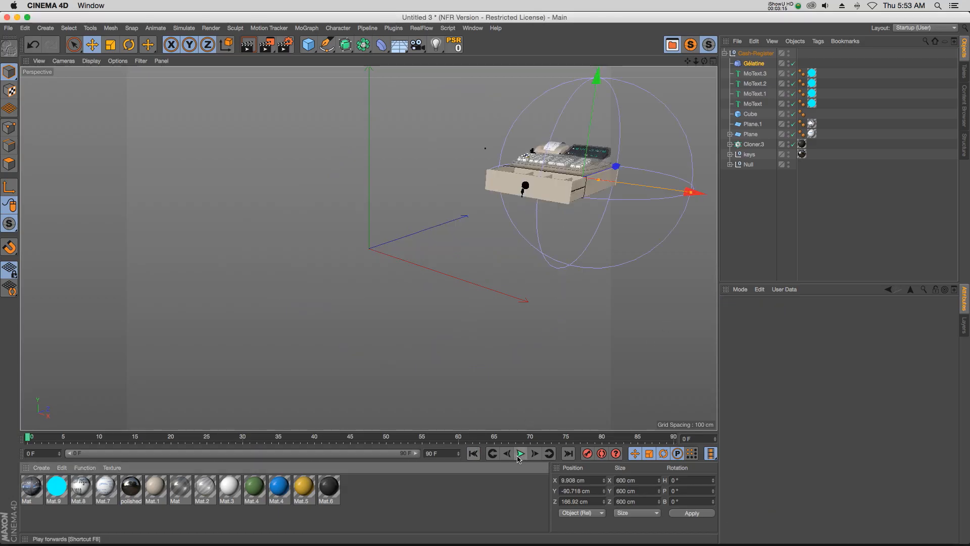
{"action": "left_click", "coordinate": [520, 453]}
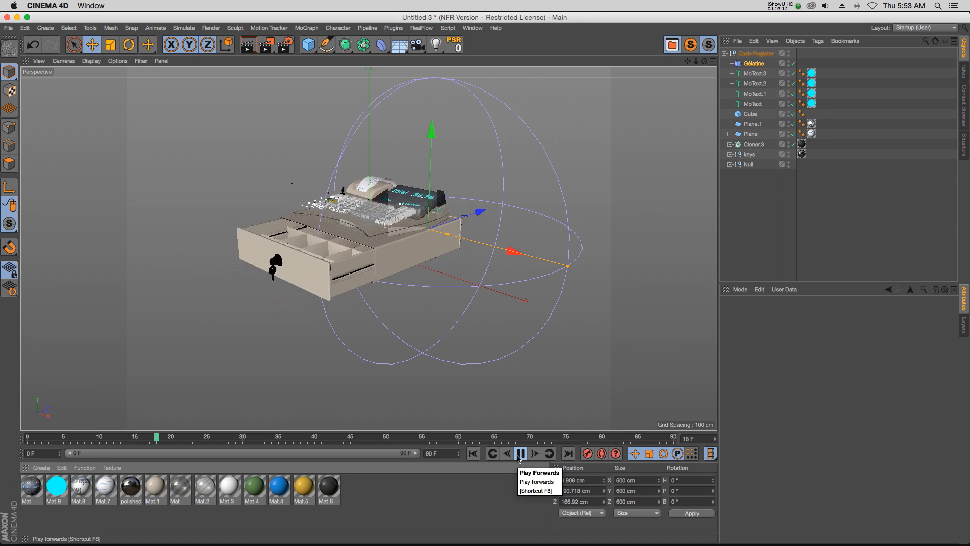
Pause playback and select the Gelatine deformer to set radius 149 cm and max radius 350 cm
{"action": "left_click", "coordinate": [519, 453]}
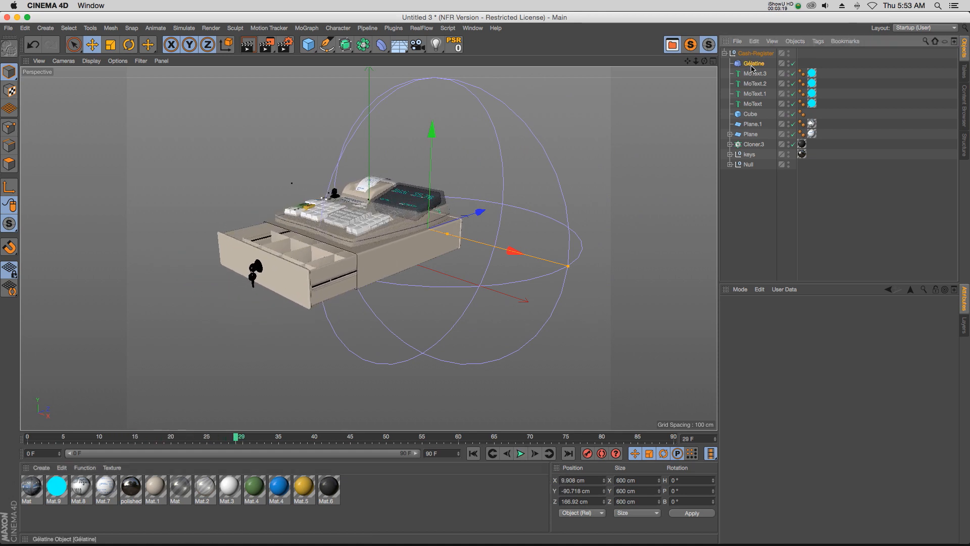
{"action": "left_click", "coordinate": [755, 62]}
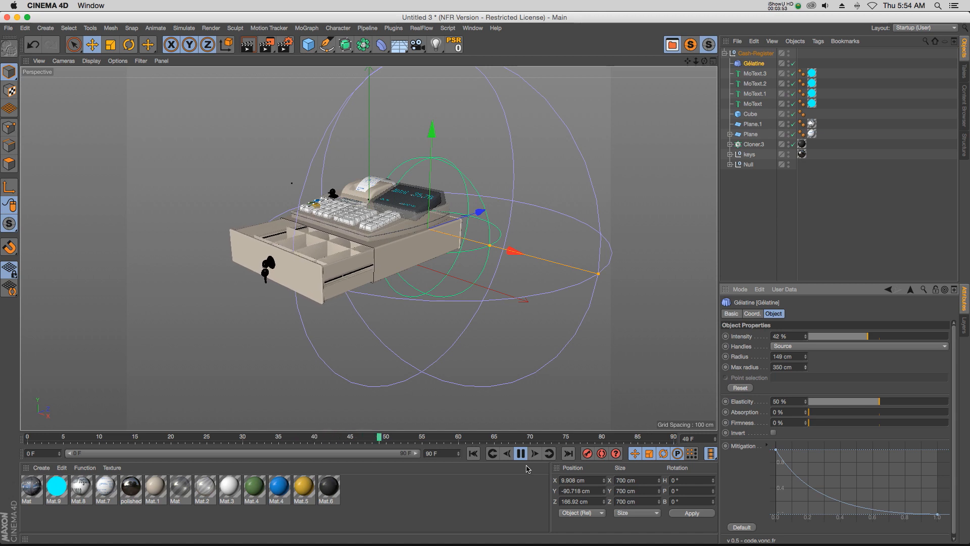
Raise absorption to 80% and play the animation to see the strong effect
{"action": "left_click", "coordinate": [518, 454]}
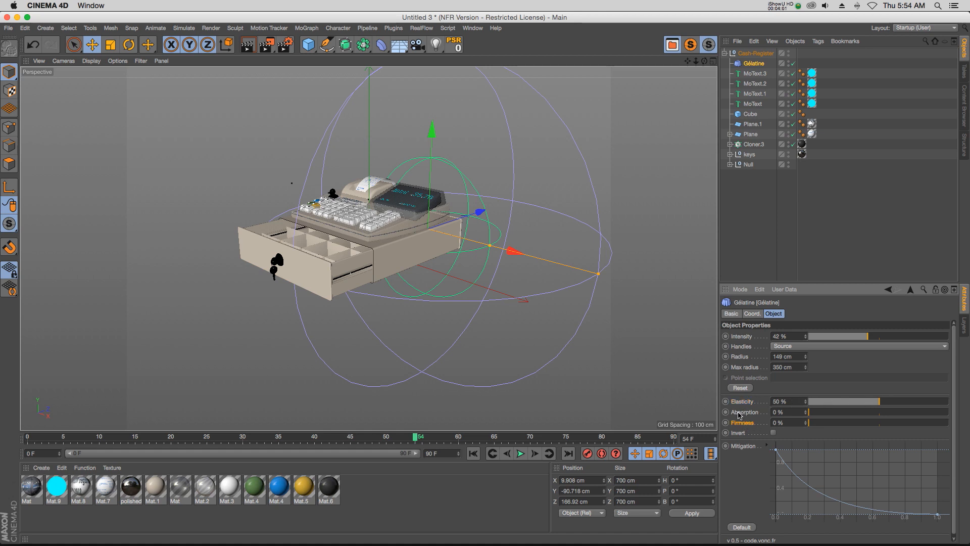
{"action": "left_click_drag", "start_coordinate": [811, 411], "coordinate": [919, 411]}
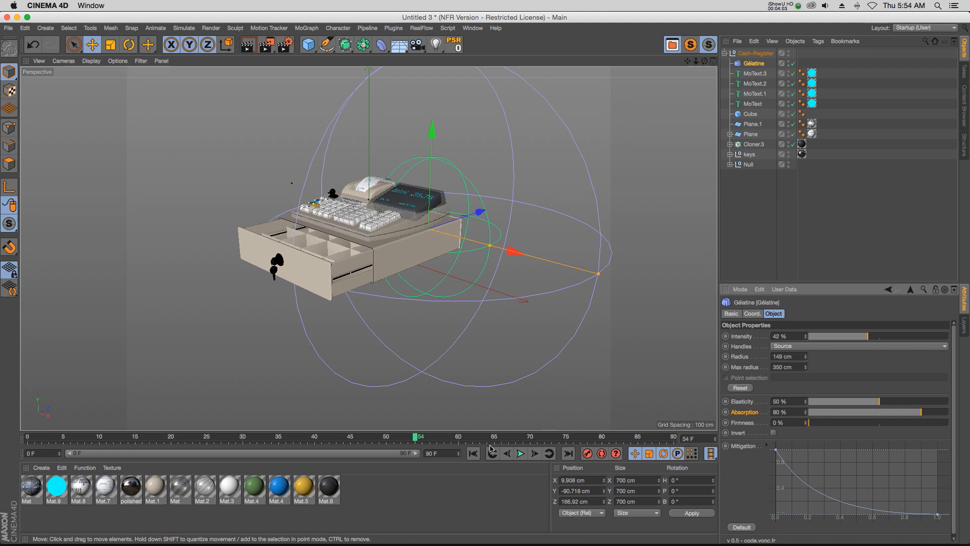
{"action": "left_click", "coordinate": [521, 452]}
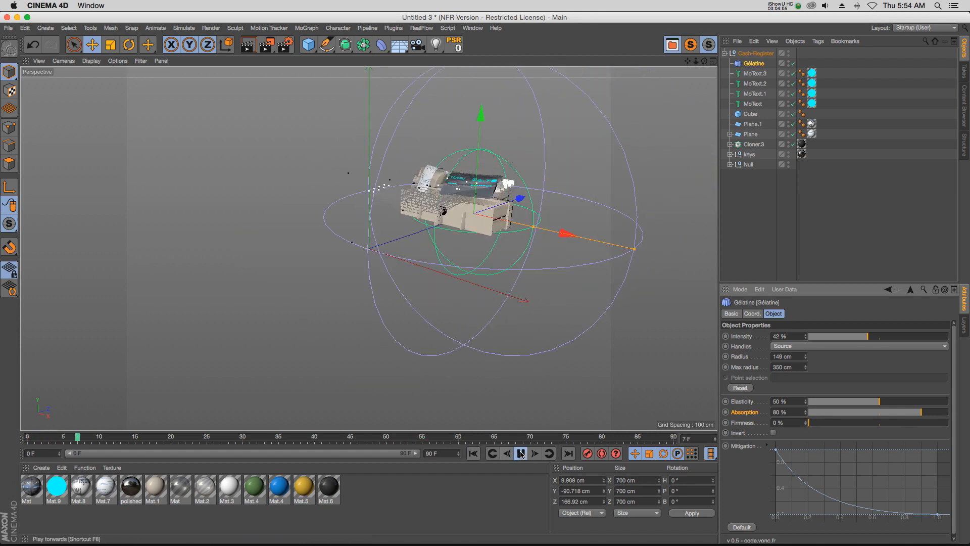
{"action": "left_click", "coordinate": [521, 453]}
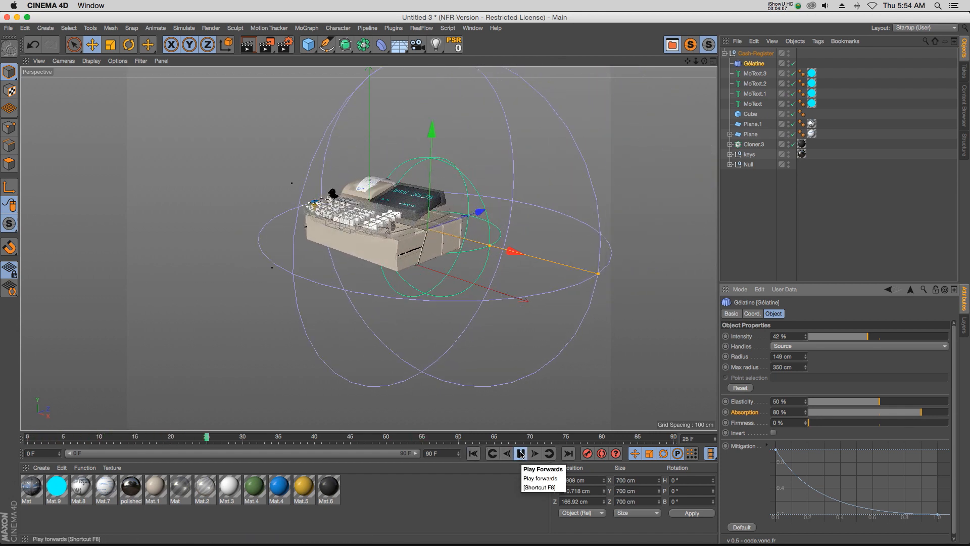
{"action": "left_click", "coordinate": [521, 453]}
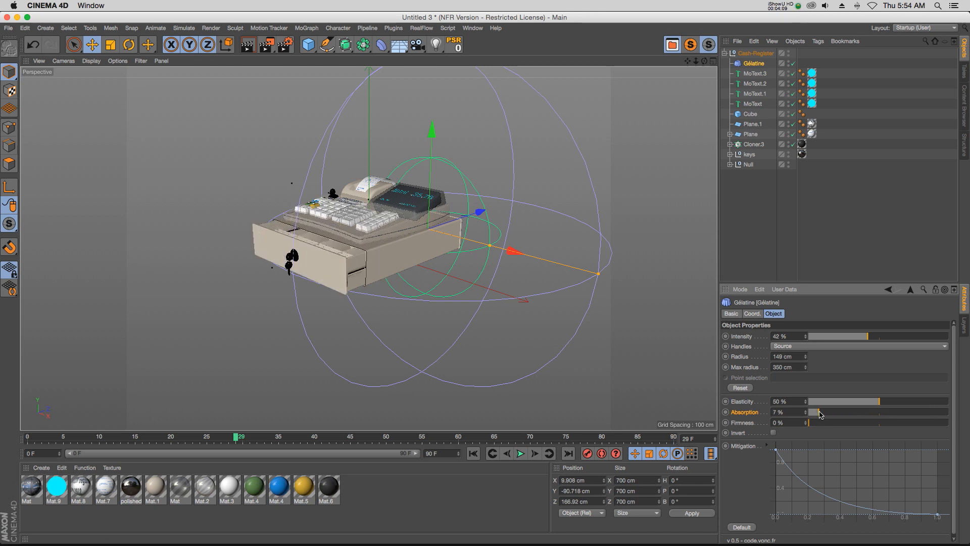
Replay the animation with absorption lowered to 7%
{"action": "left_click", "coordinate": [521, 453]}
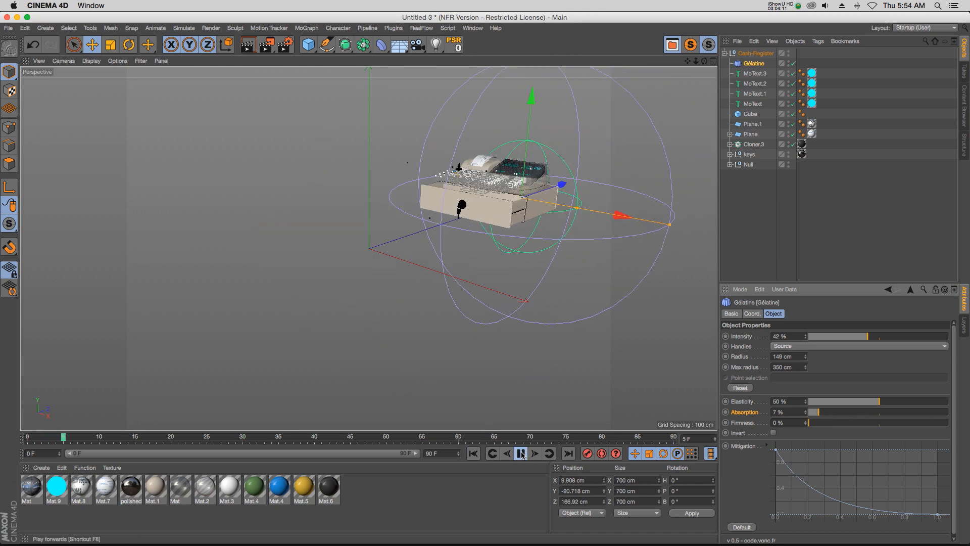
{"action": "left_click", "coordinate": [520, 453]}
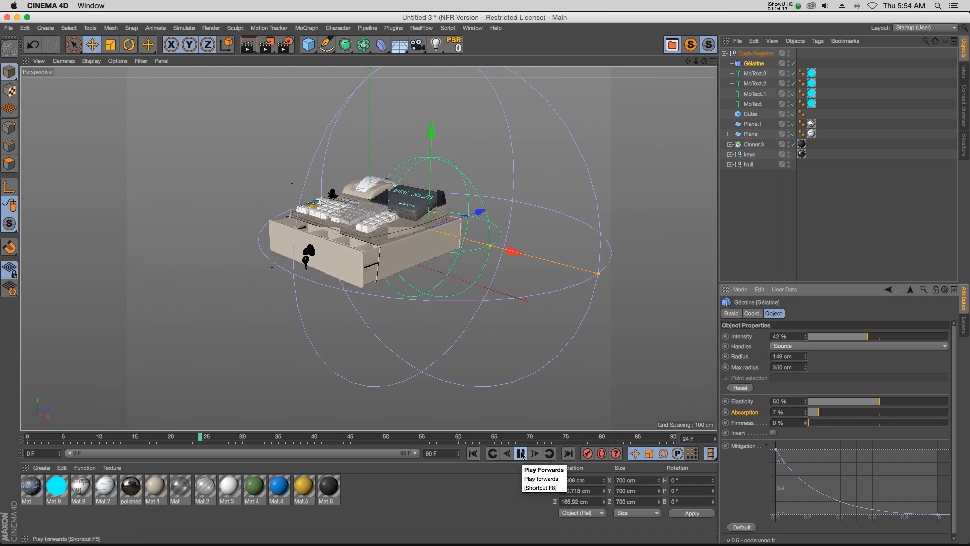
{"action": "left_click", "coordinate": [521, 452]}
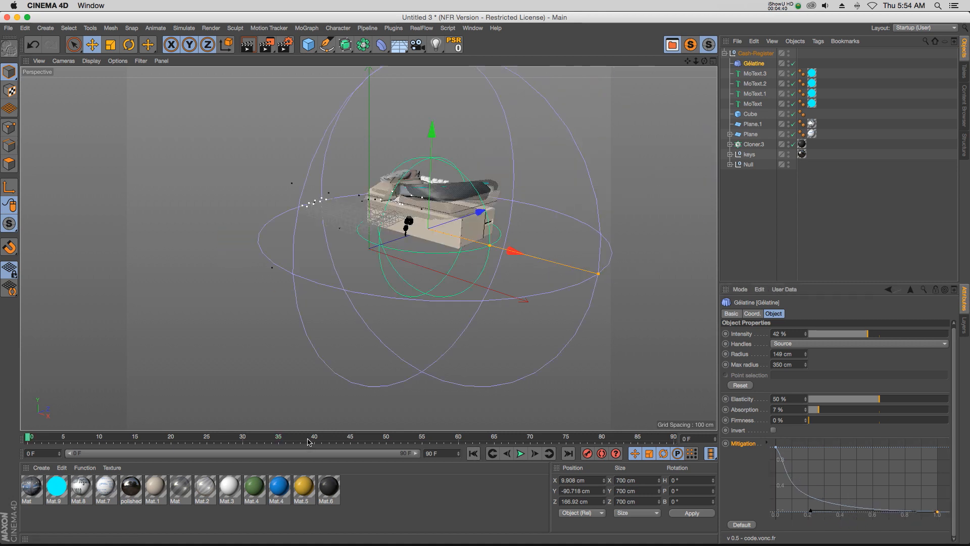
{"action": "left_click", "coordinate": [521, 453]}
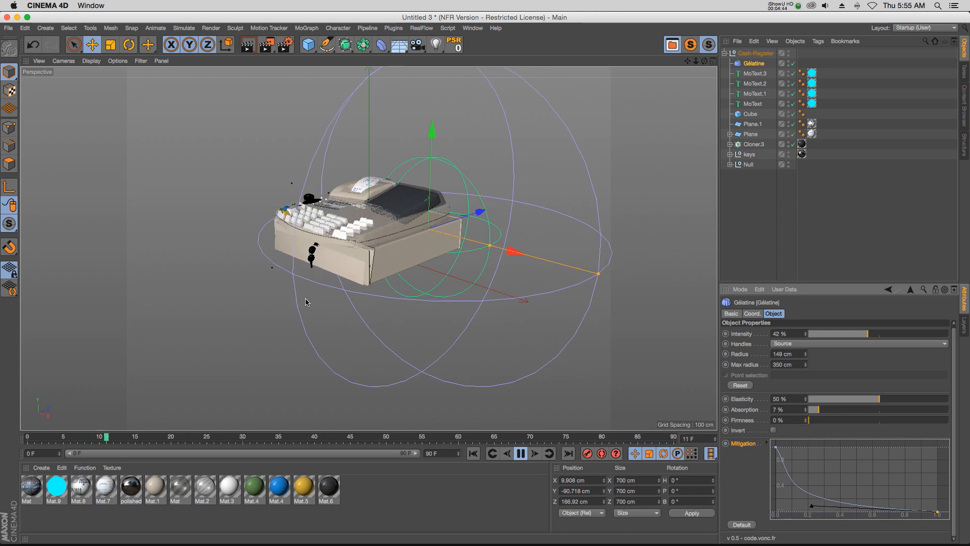
{"action": "left_click", "coordinate": [519, 453]}
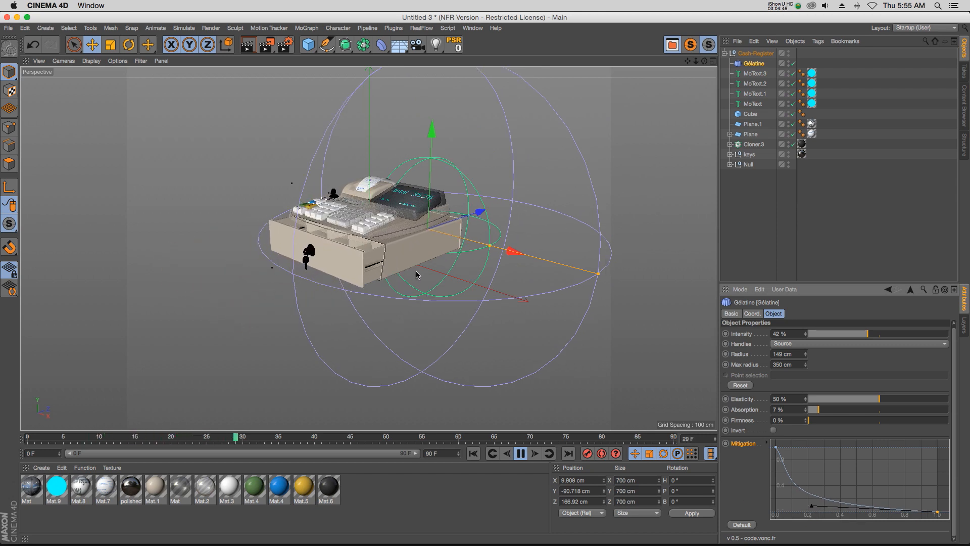
{"action": "left_click", "coordinate": [520, 452]}
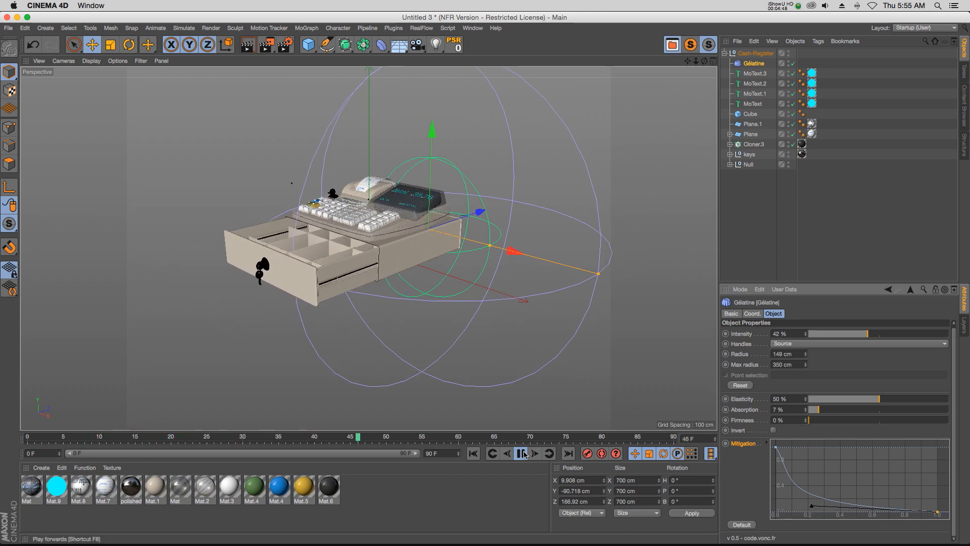
{"action": "left_click", "coordinate": [520, 452]}
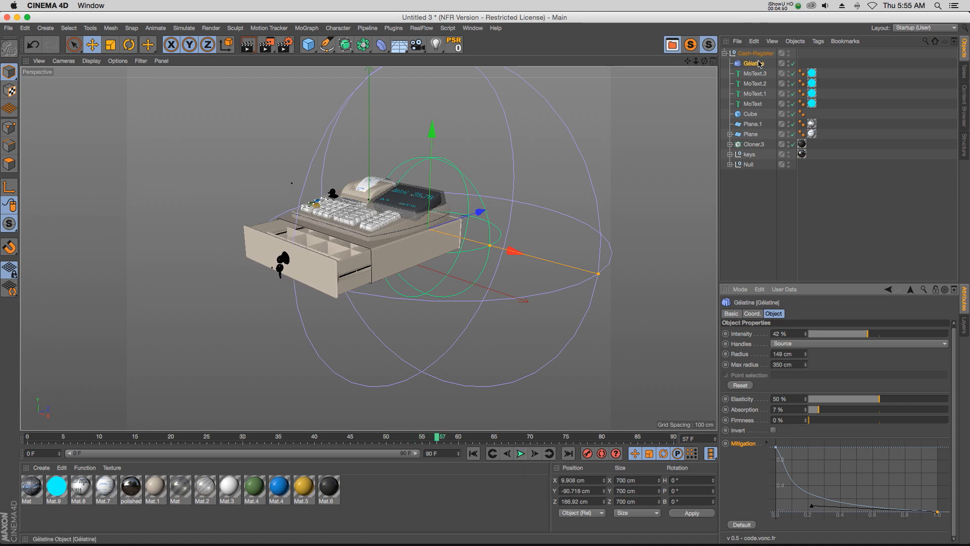